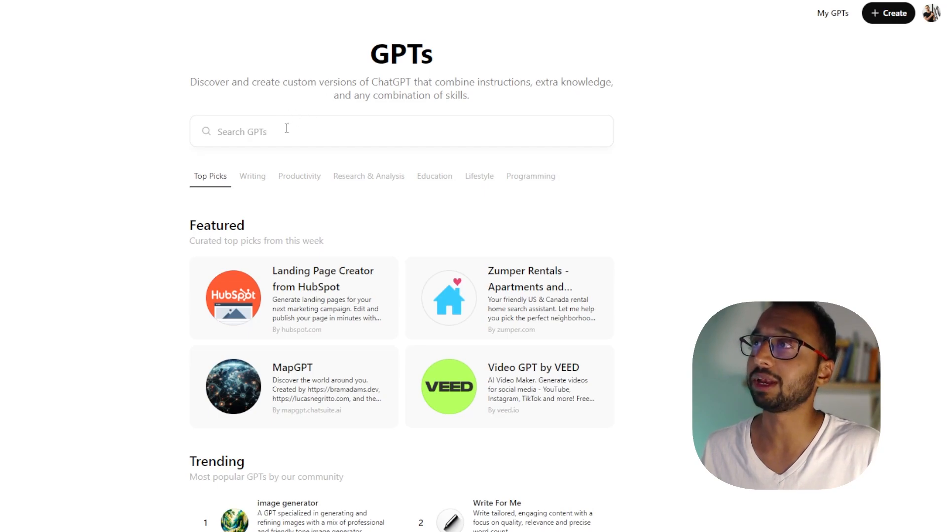
- Search the GPT store for "Image to Ai video" and select the Image to AI Video and Music Prompt Generator
left_click(286, 131)
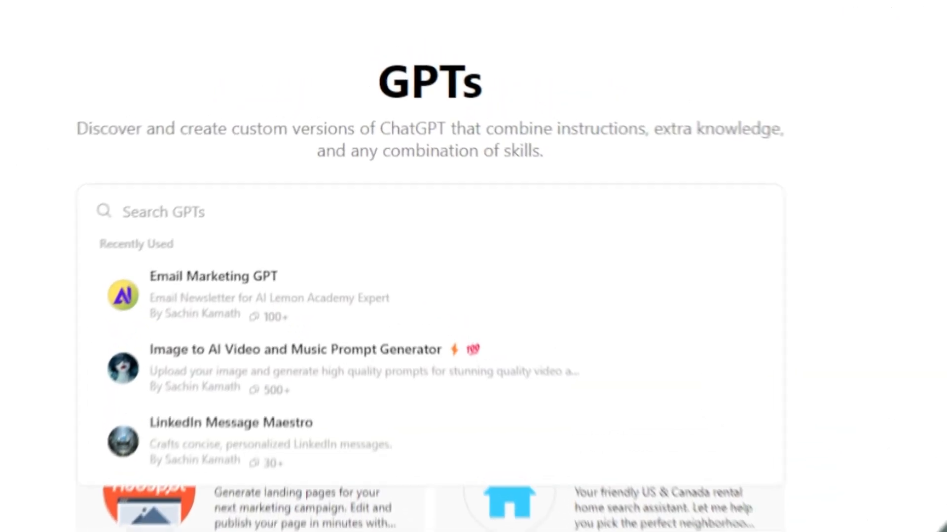
type("Image to Ai")
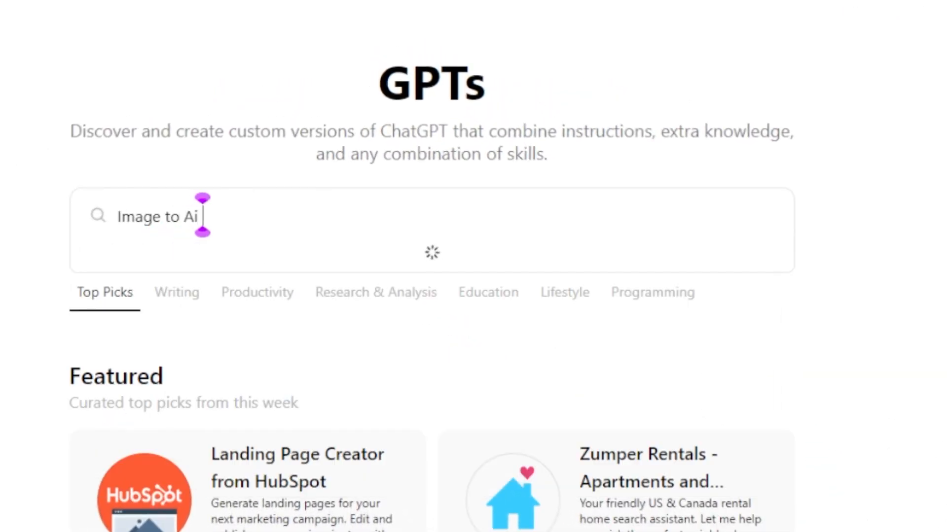
type("video")
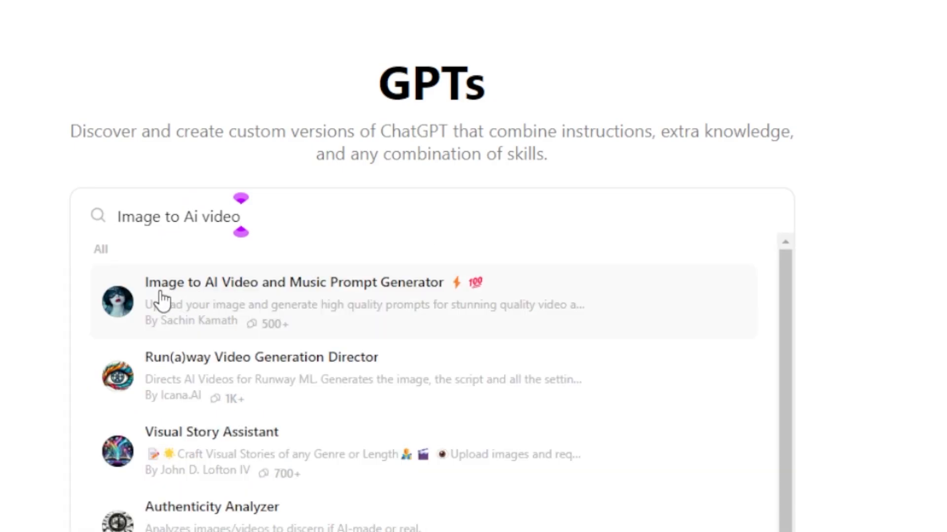
scroll("down", 3)
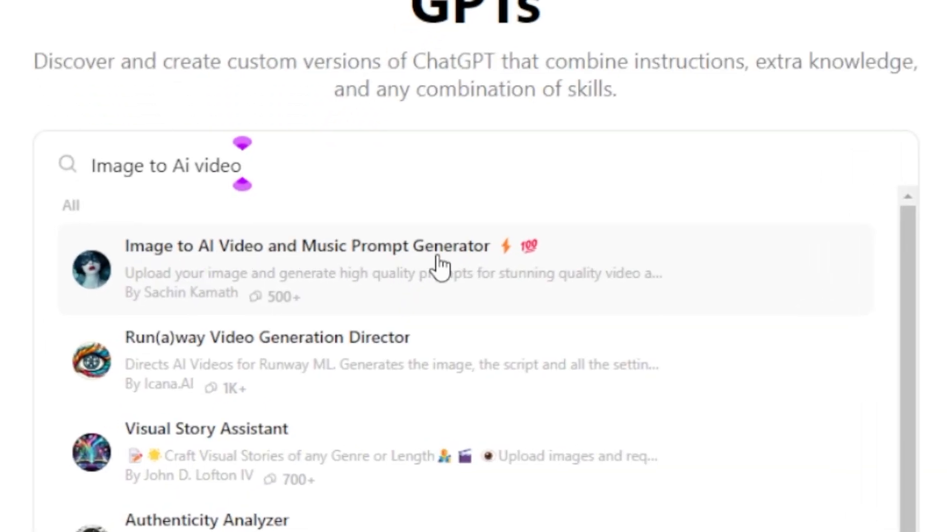
mouse_move(296, 272)
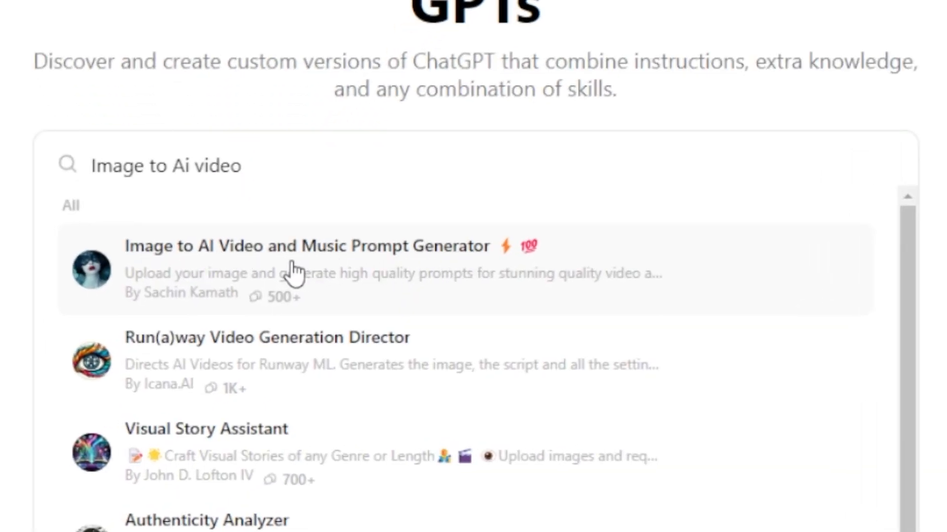
left_click(296, 272)
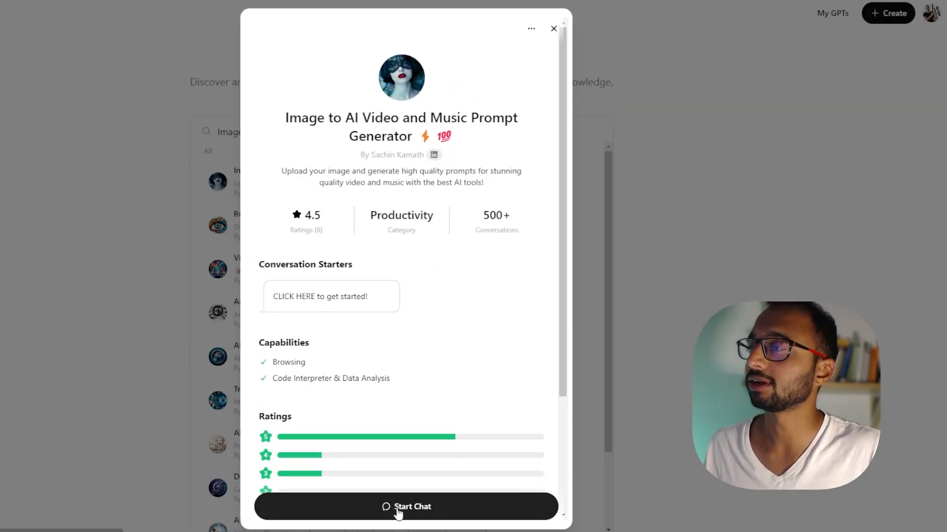
- Start a chat with the GPT and send its 'CLICK HERE to get started!' starter
left_click(405, 507)
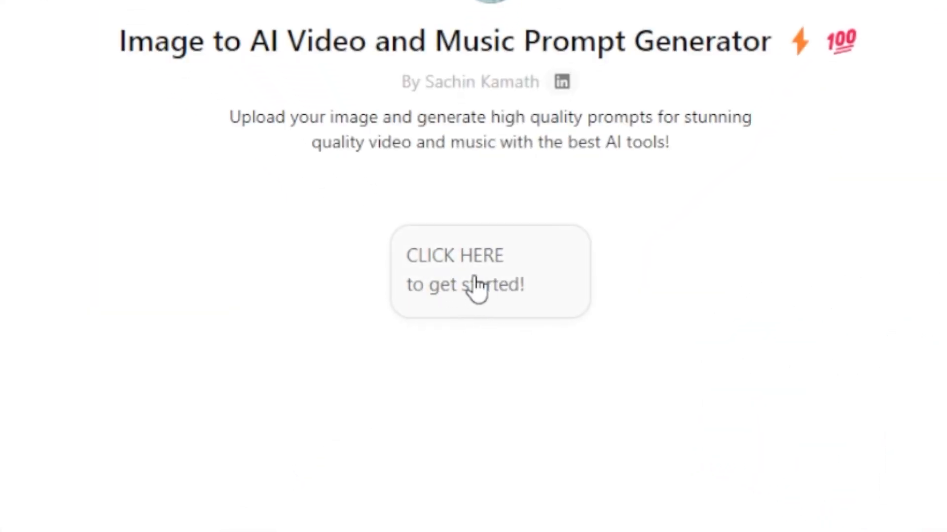
left_click(489, 270)
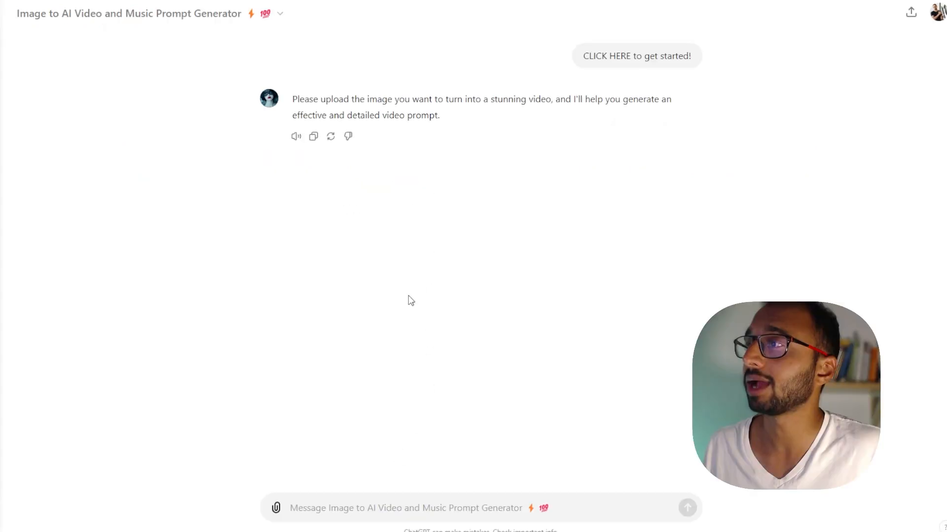
- Upload the boho wedding photo of the woman in a hat from the computer and preview its thumbnail
left_click(275, 508)
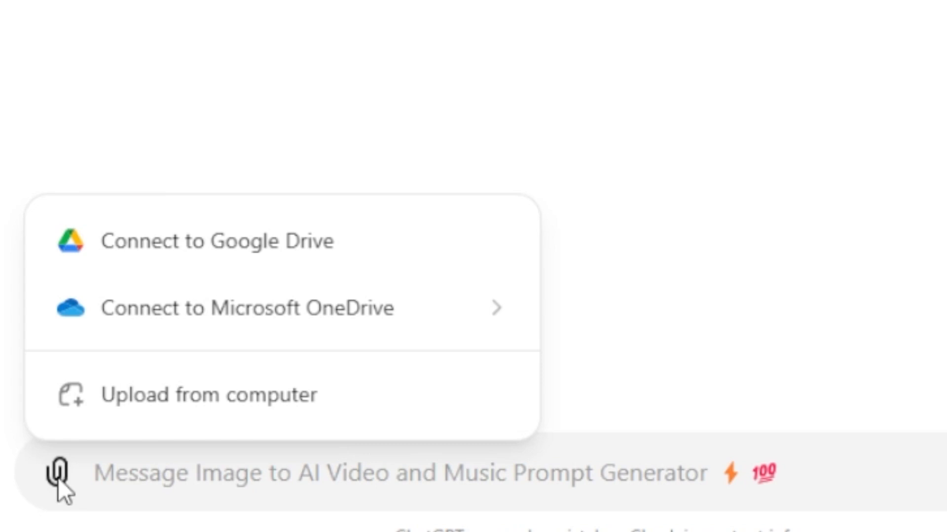
mouse_move(217, 395)
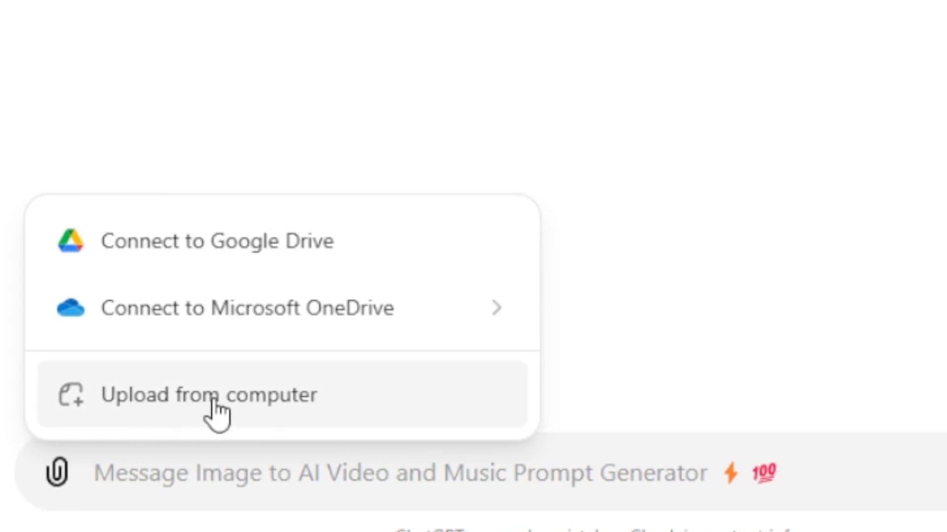
left_click(208, 396)
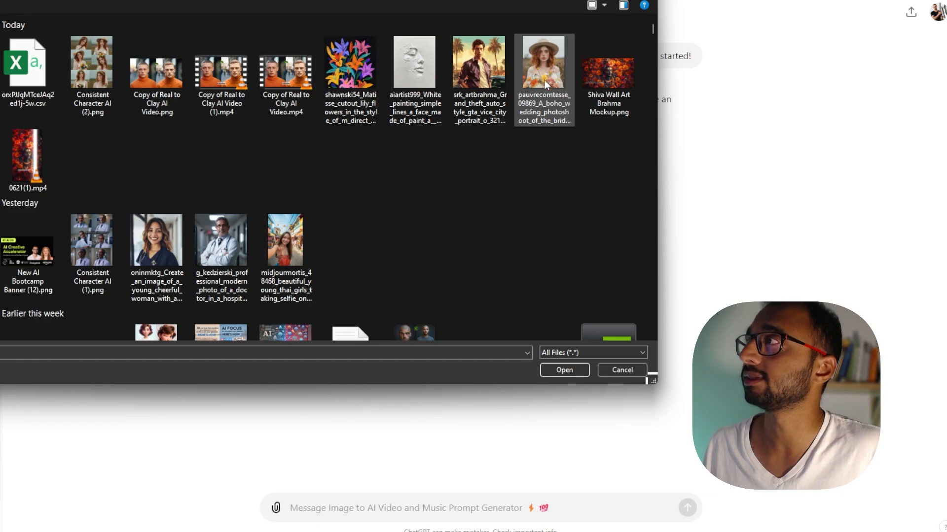
left_click(563, 370)
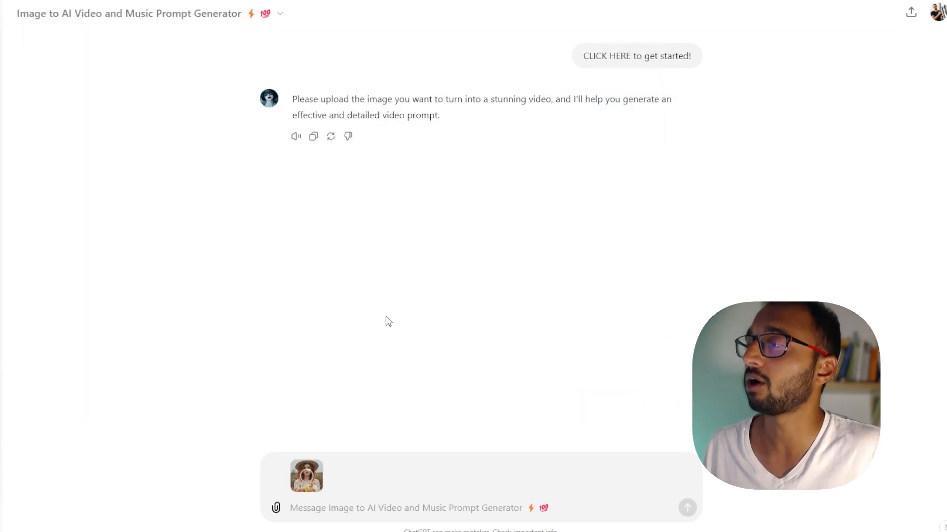
left_click(305, 475)
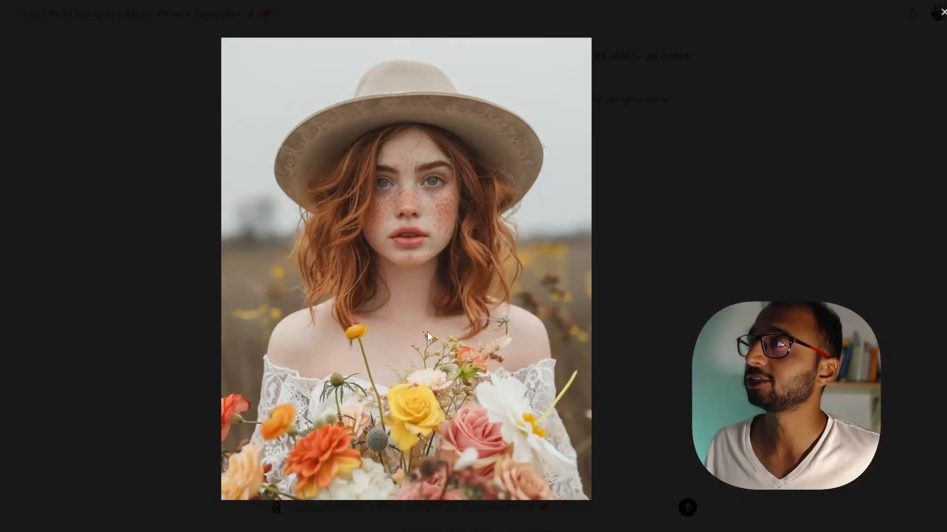
mouse_move(541, 335)
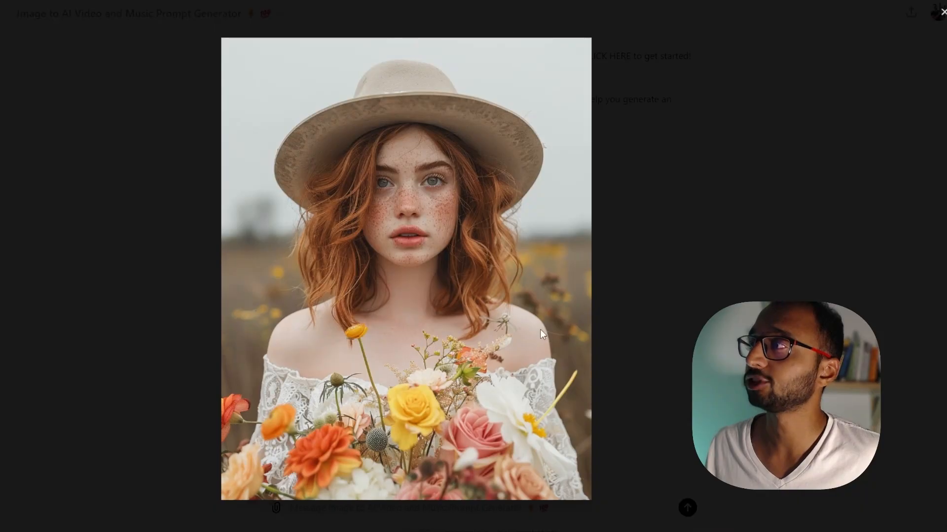
left_click(940, 11)
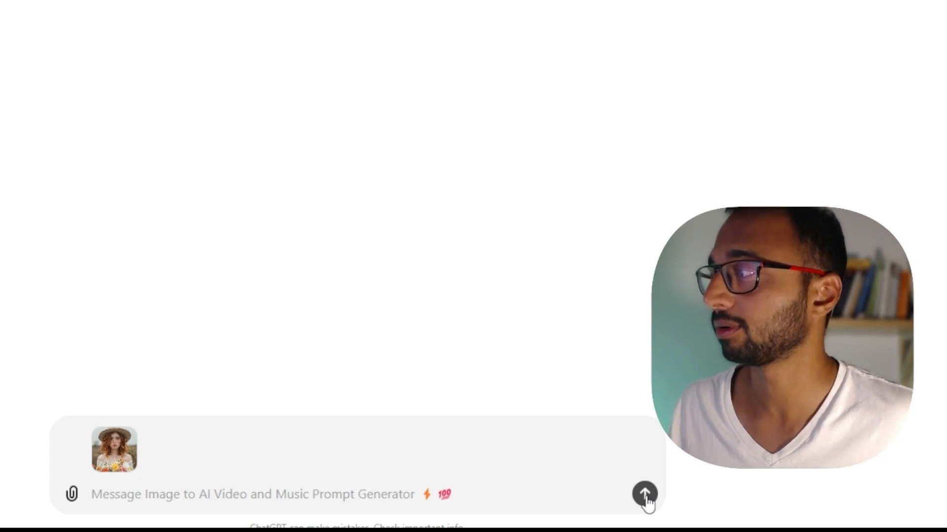
- Send the photo, review the generated prompts, and select the VIDEO PROMPT text for copying
left_click(645, 494)
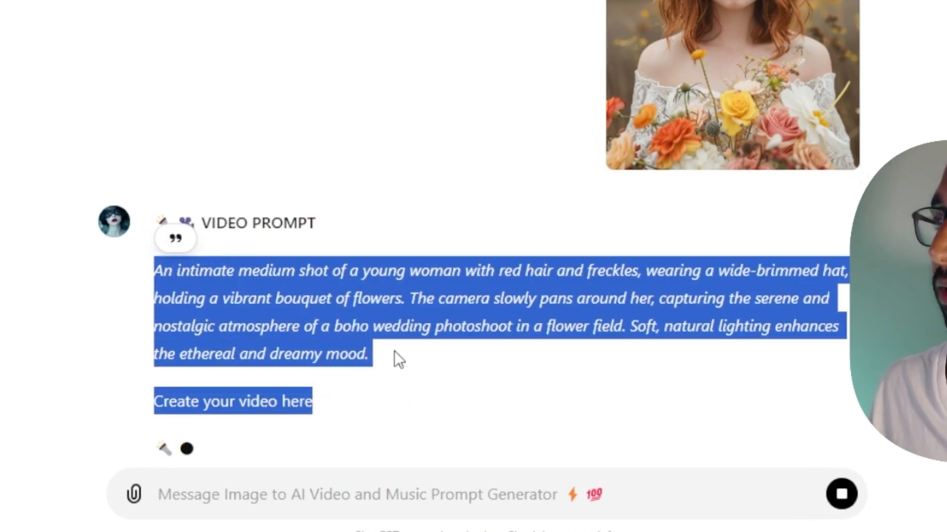
scroll("down", 3)
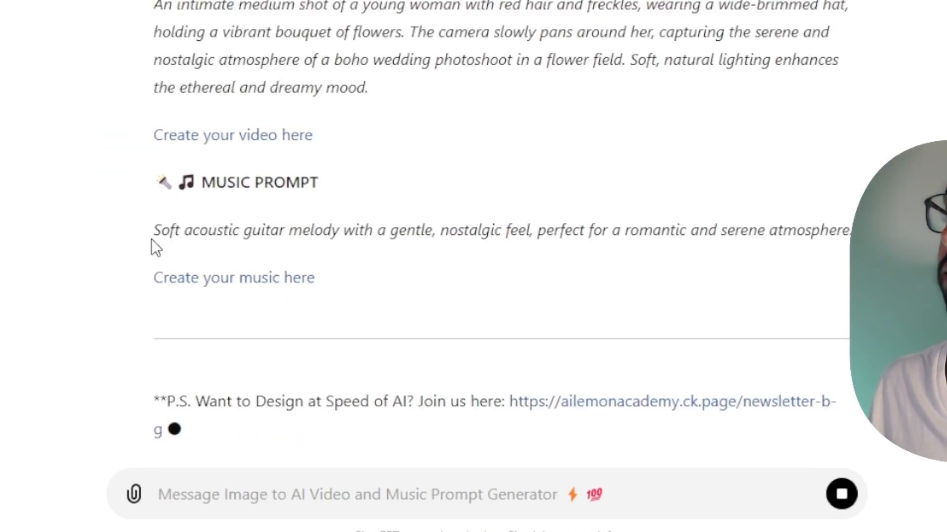
scroll("down", 3)
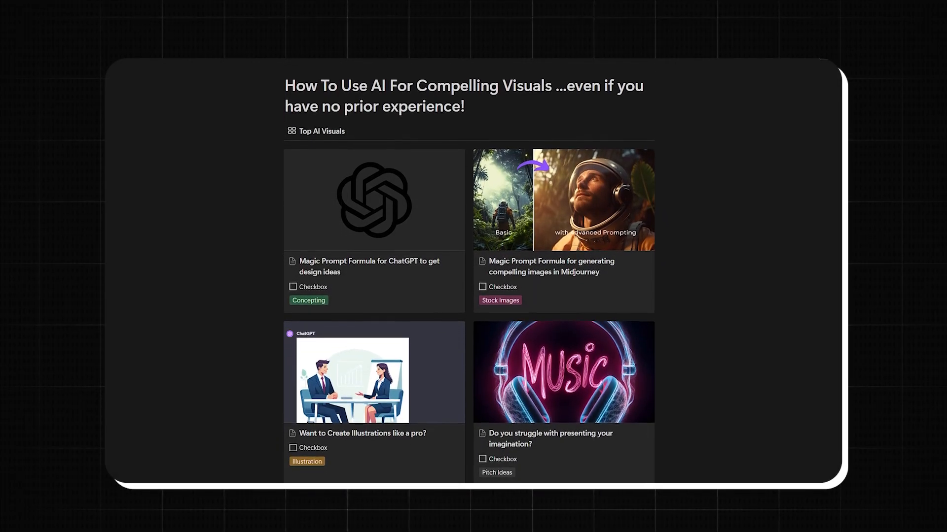
scroll("down", 3)
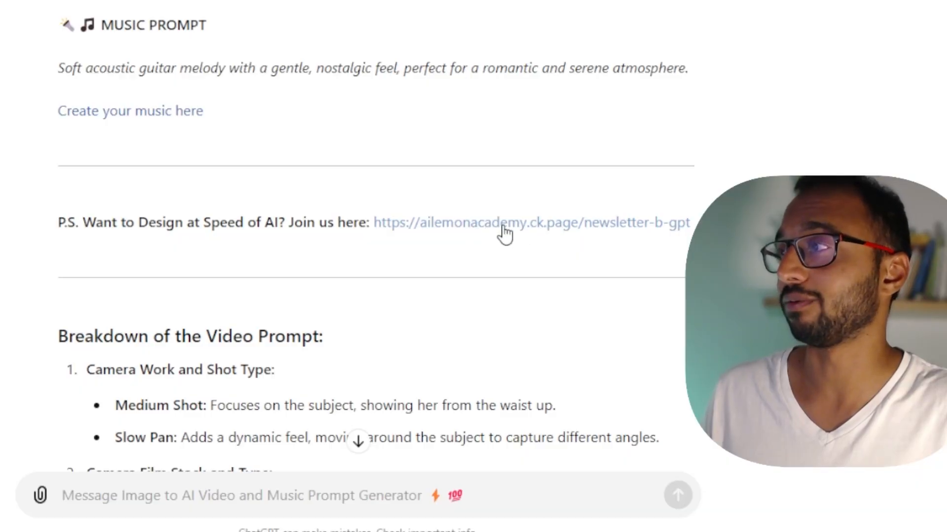
scroll("up", 3)
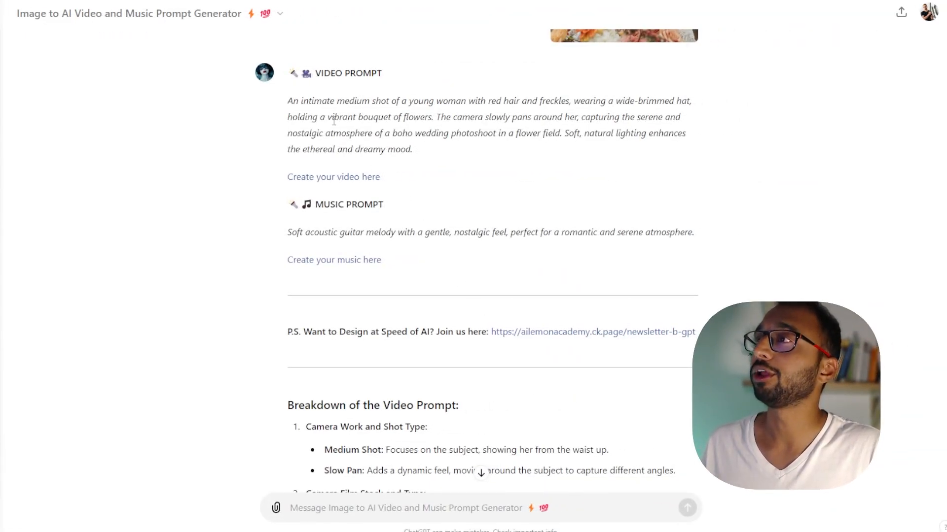
left_click_drag(287, 101, 412, 149)
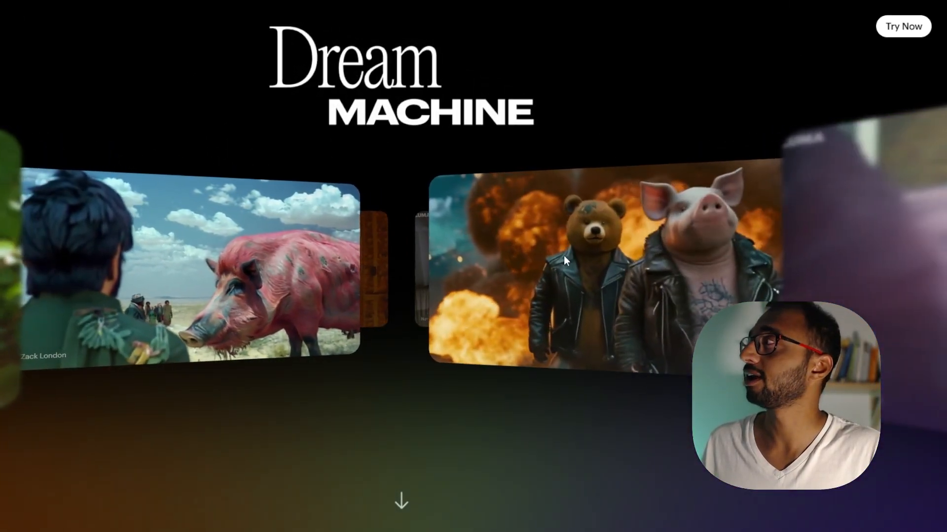
- Start a Dream Machine request with the boho wedding photo attached and the video prompt pasted in
left_click(902, 25)
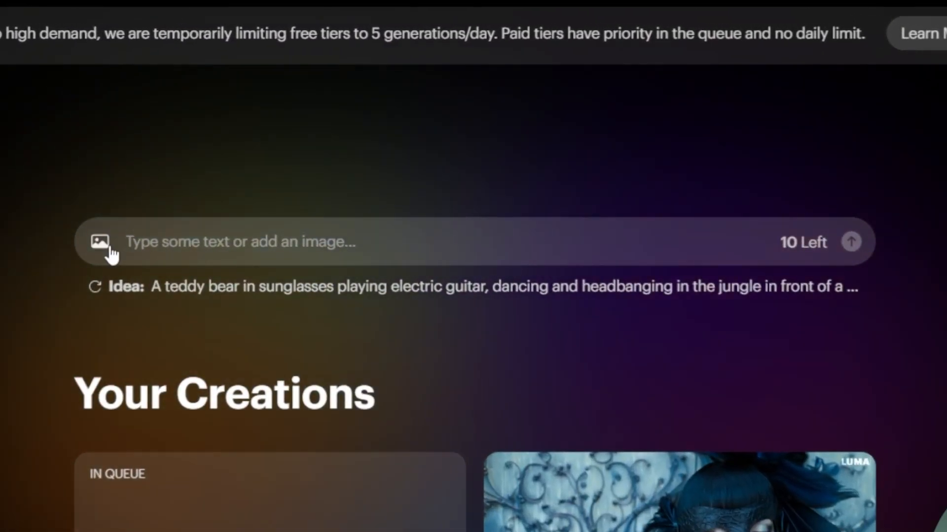
left_click(99, 241)
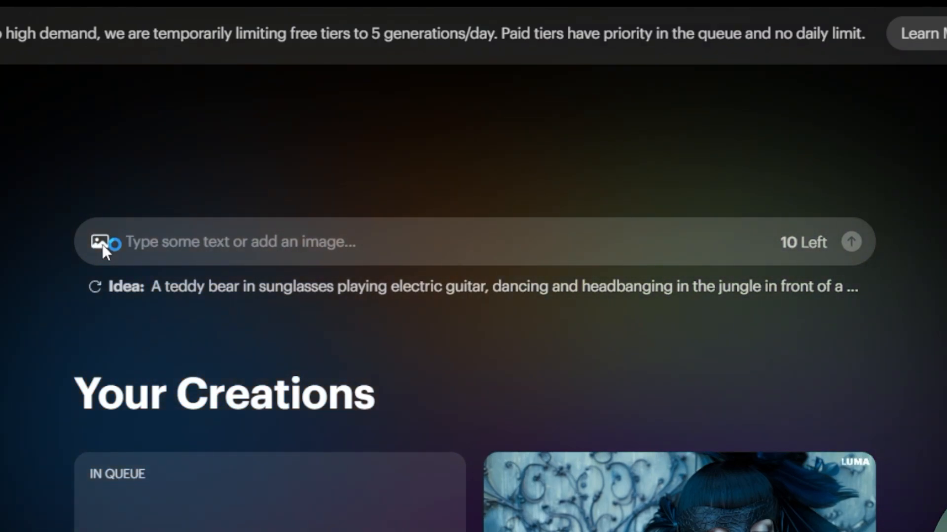
left_click(100, 242)
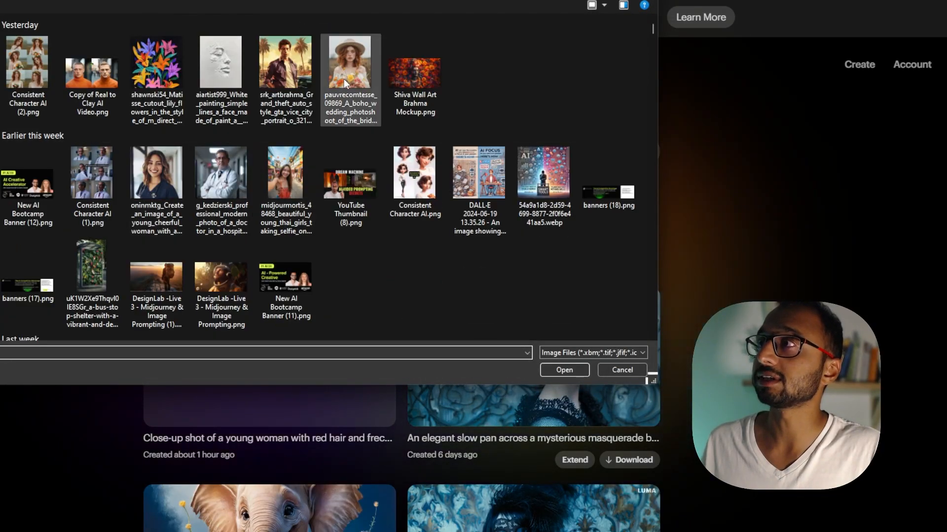
left_click(563, 370)
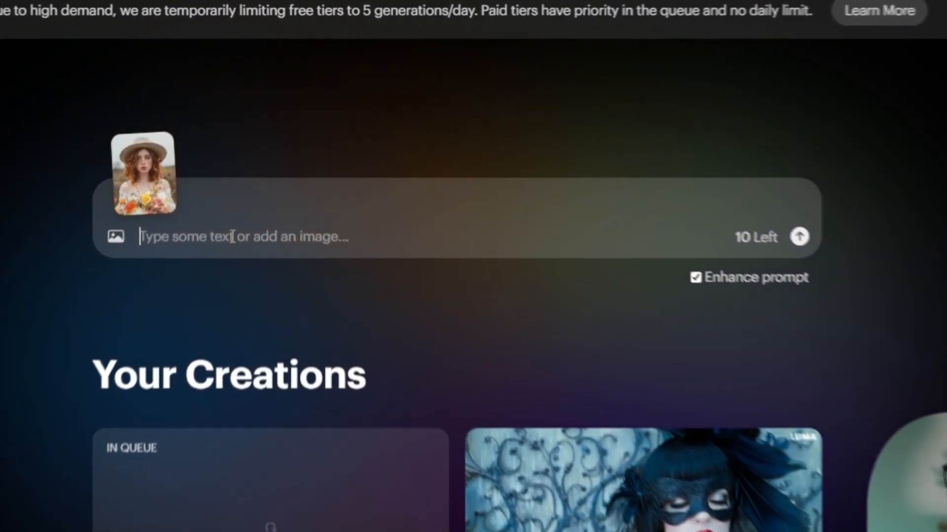
scroll("down", 3)
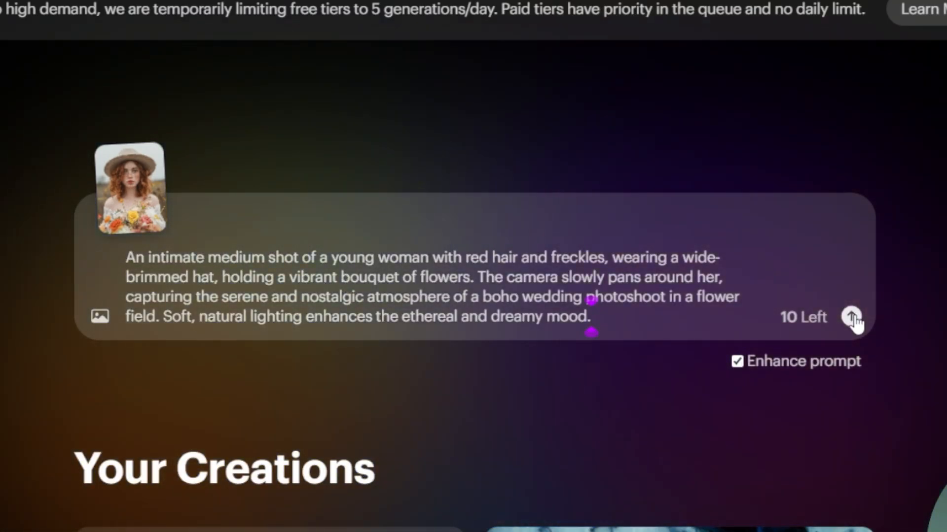
- Submit the video for generation, then follow ChatGPT's 'Create your music here' link to Suno
left_click(852, 316)
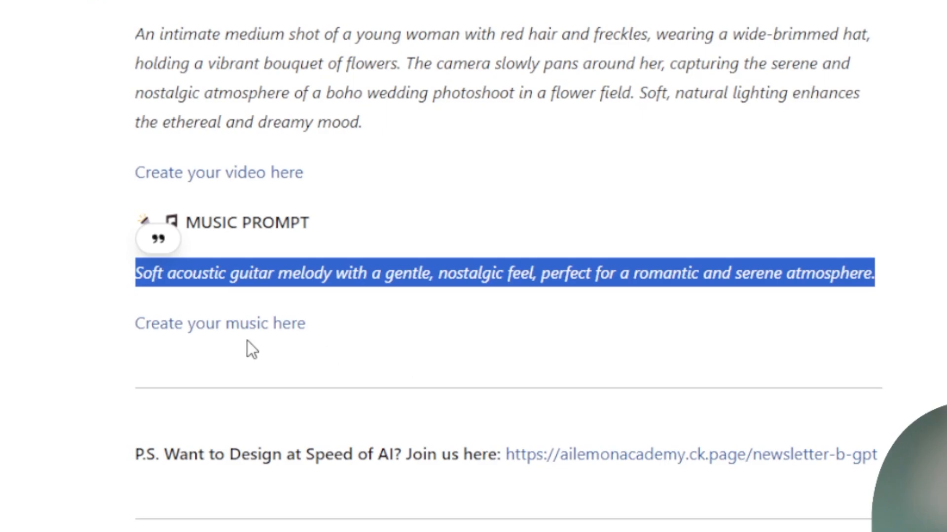
mouse_move(219, 324)
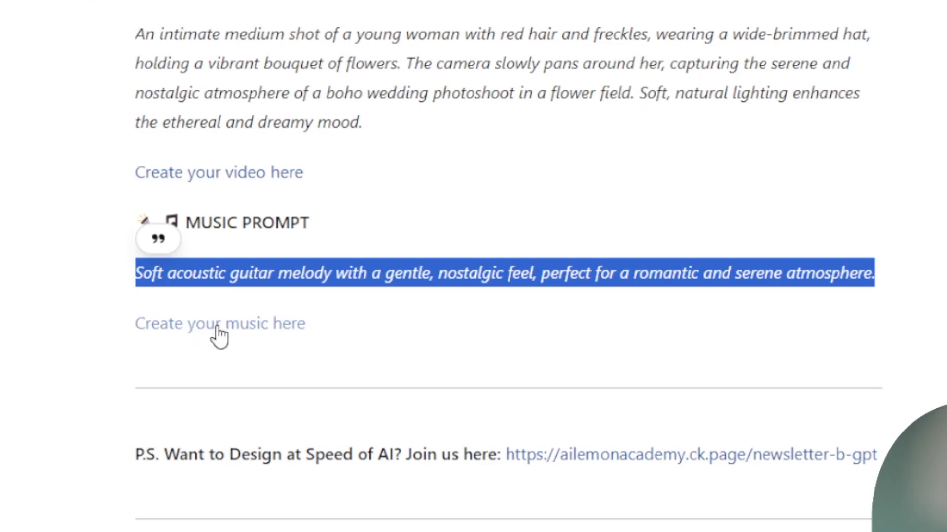
left_click(219, 323)
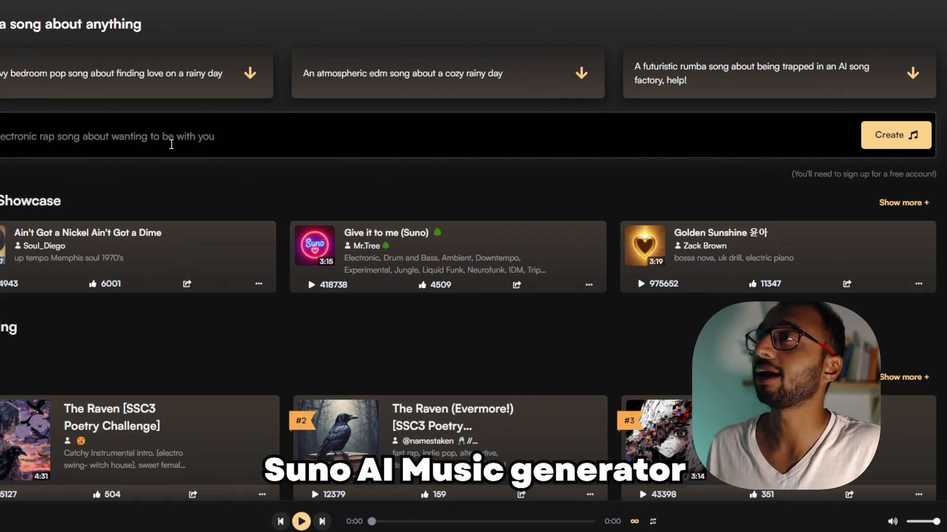
- Create a song in Suno from the soft acoustic guitar prompt and play the Echoes of Yesterday result
type("acoustic guitar melody with a gentle, nostalgic feel, perfect for a romantic and serene atmosphere.")
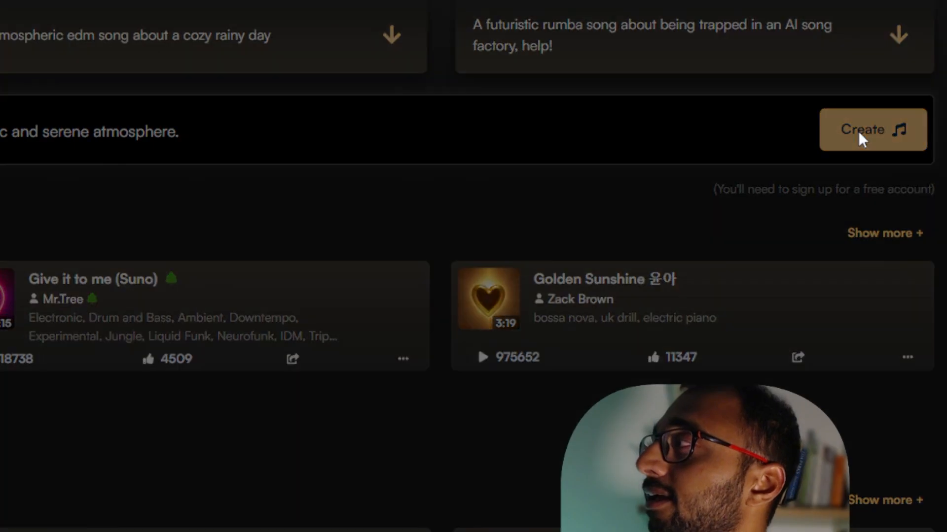
left_click(871, 129)
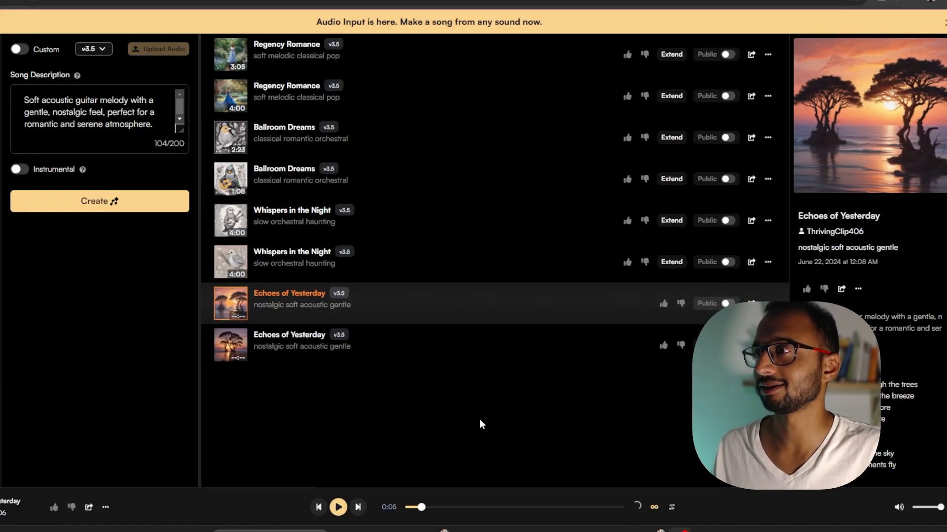
left_click(337, 506)
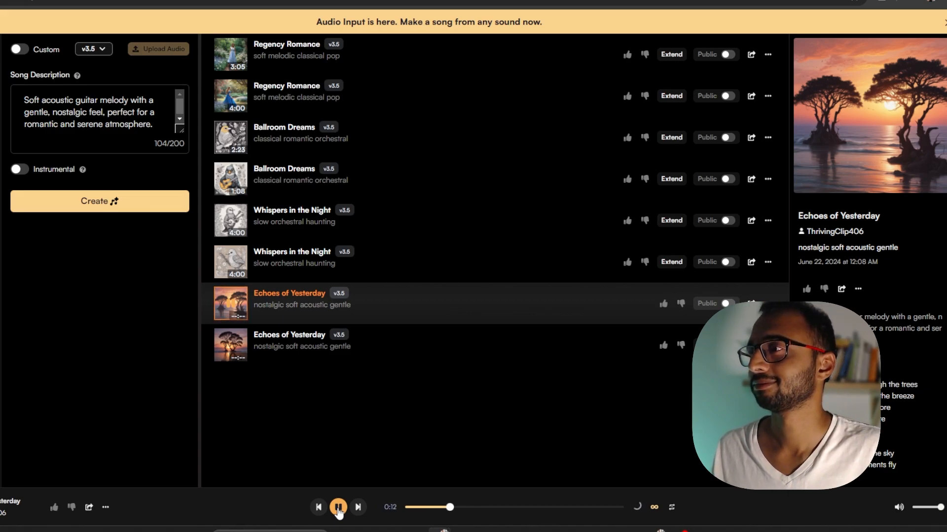
left_click(338, 507)
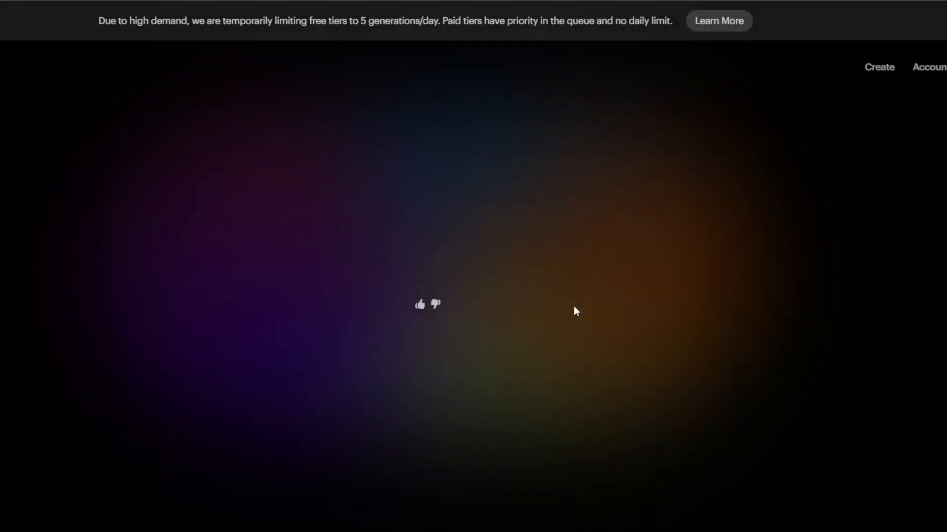
- Download the finished Dream Machine video
left_click(278, 499)
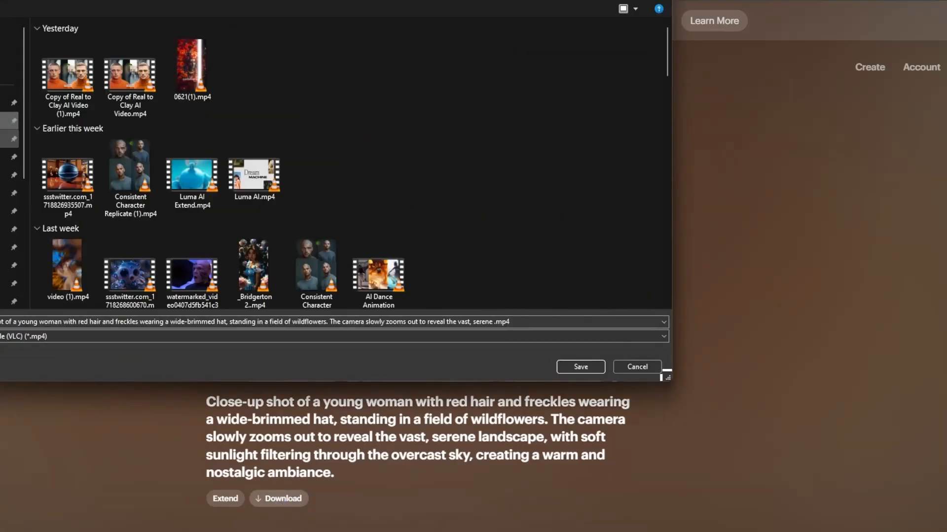